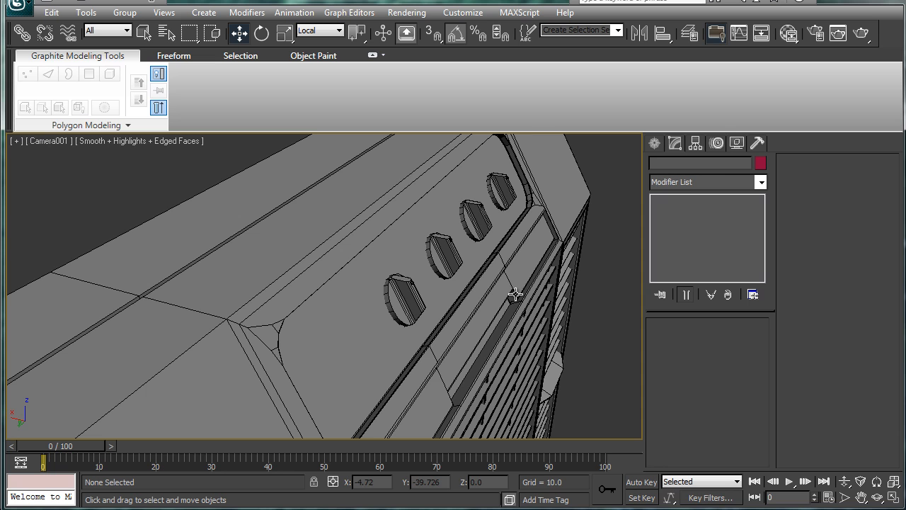
Step: Select the air conditioner body and cancel the Clone Options dialog
left_click(373, 55)
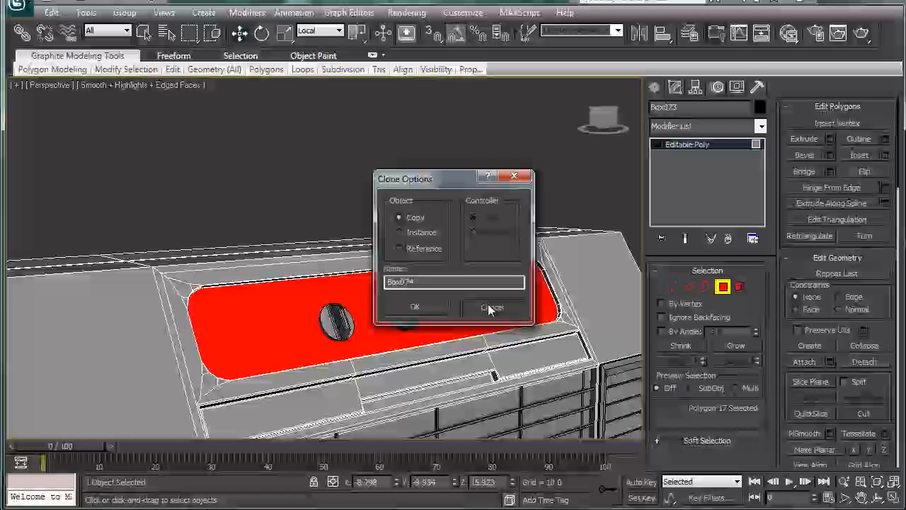
left_click(492, 307)
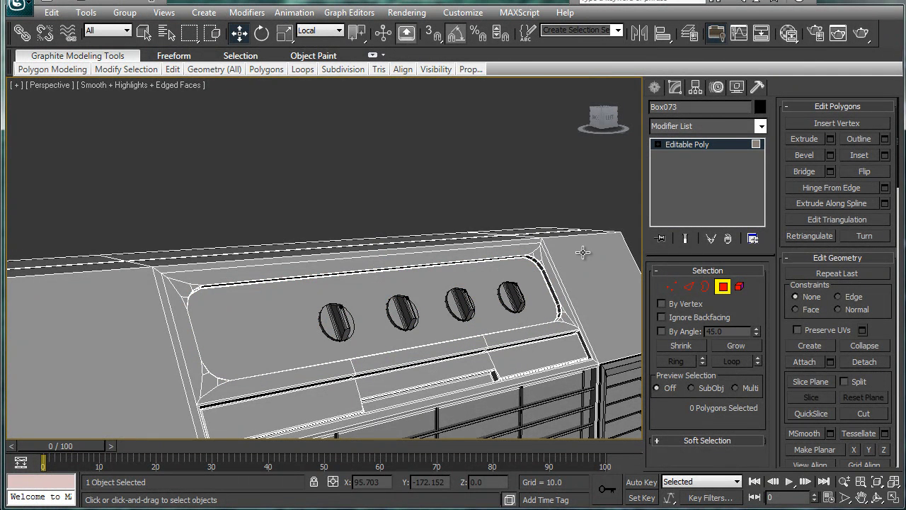
mouse_move(479, 315)
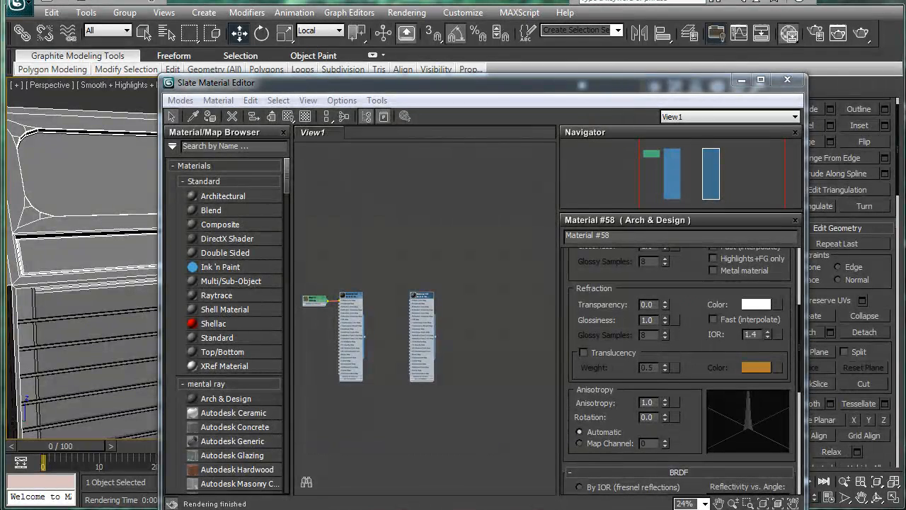
mouse_move(502, 29)
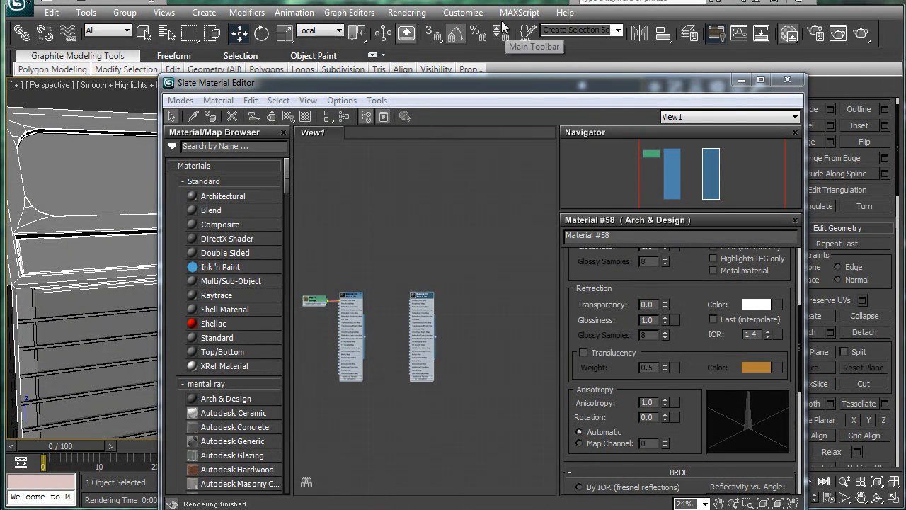
Step: Close the Slate Material Editor and select the copied left air conditioner body
left_click(787, 79)
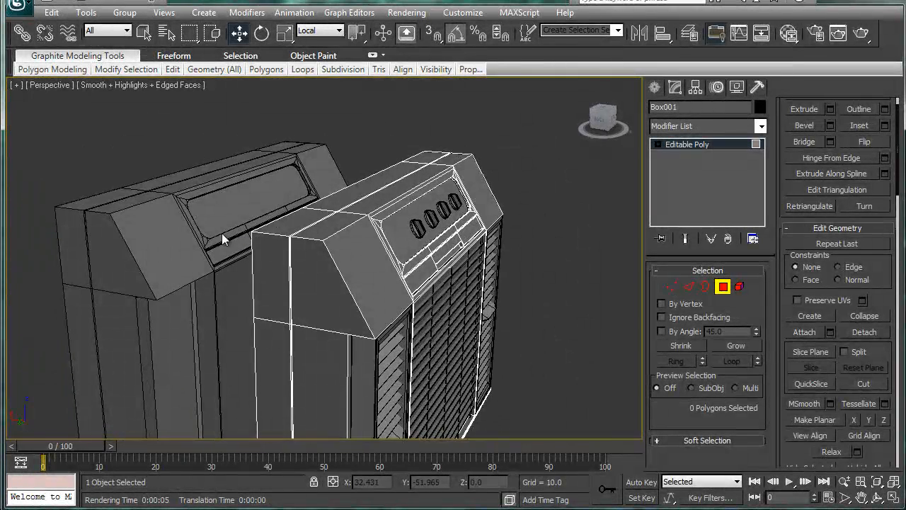
left_click(686, 143)
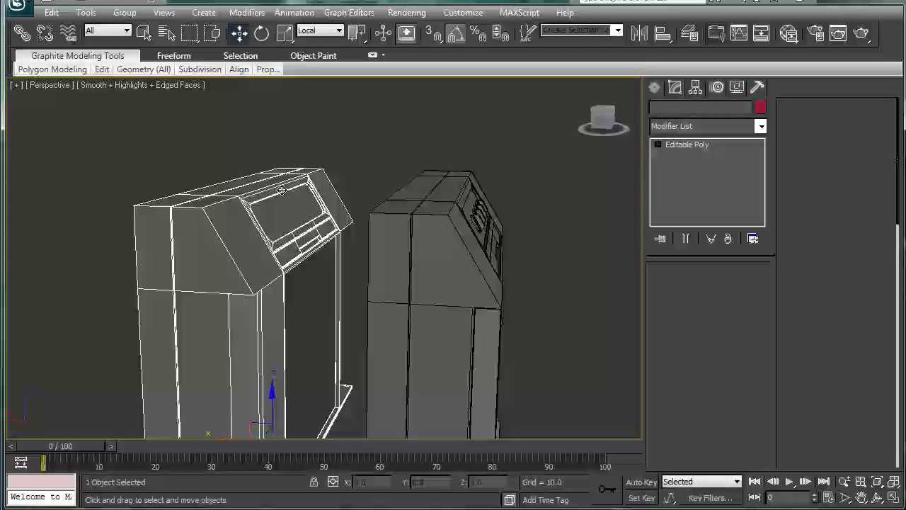
Step: Zoom in on the body and bring up its quad menu of display and transform options
right_click(282, 189)
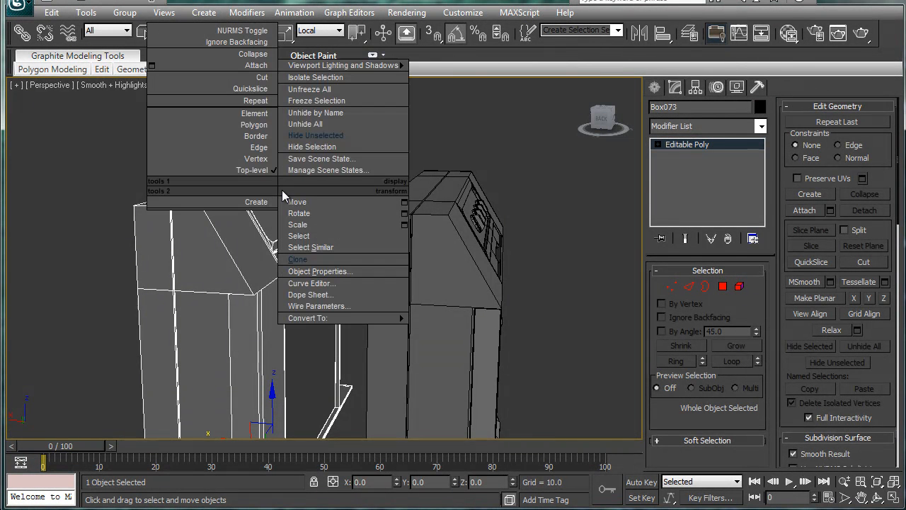
mouse_move(255, 71)
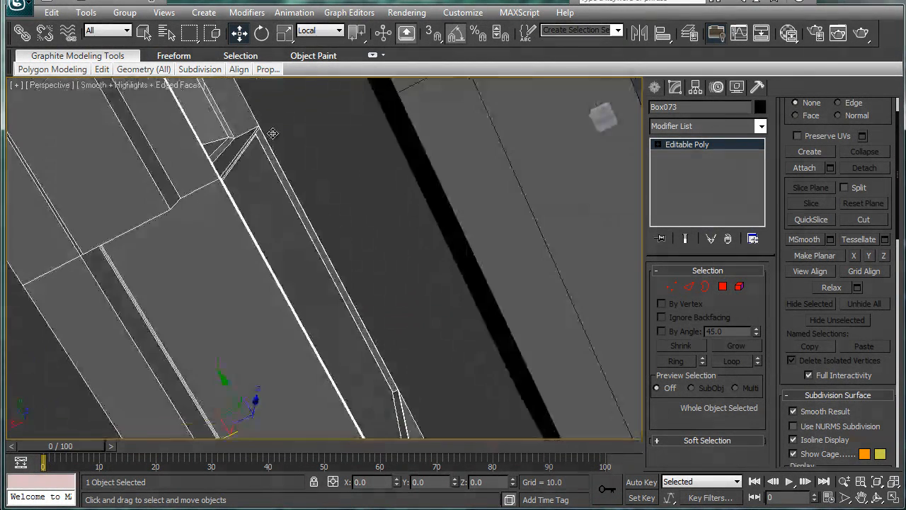
right_click(272, 133)
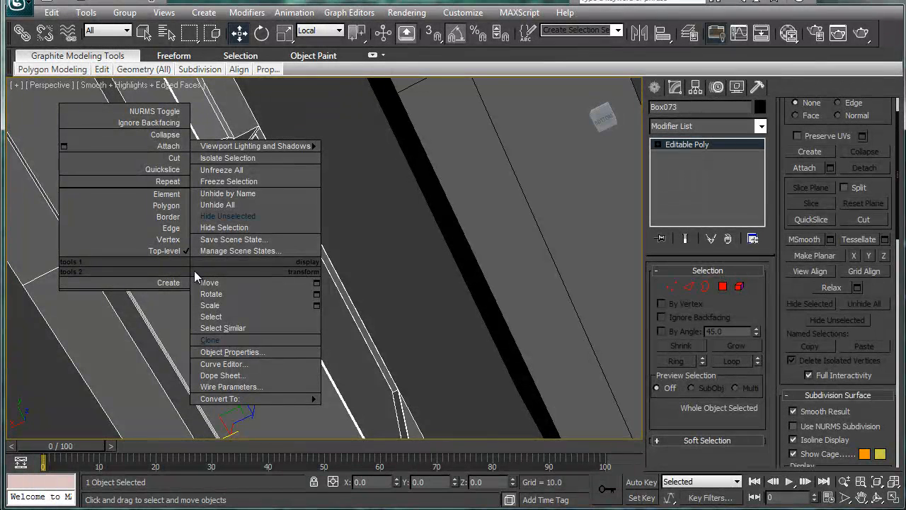
mouse_move(209, 339)
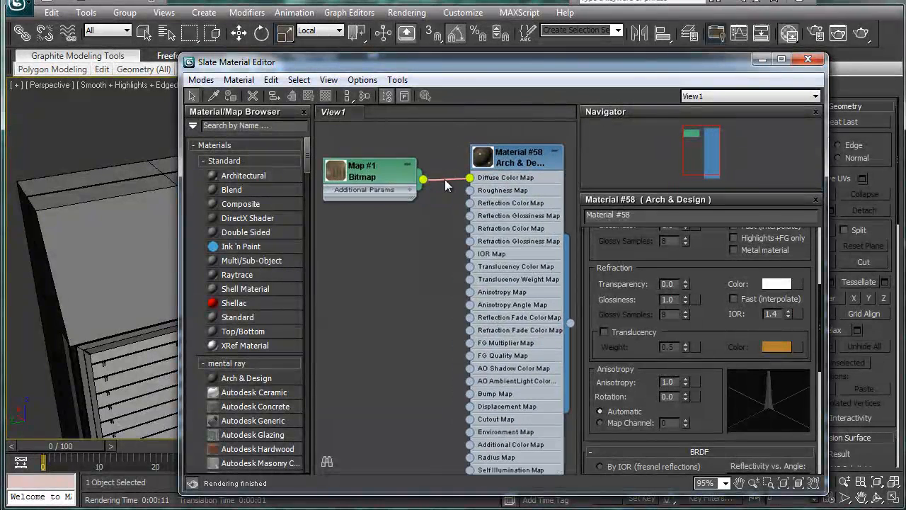
Step: Load comfort aire symbol.jpg into Material #58's diffuse Bitmap node, then close the editor
left_click(368, 170)
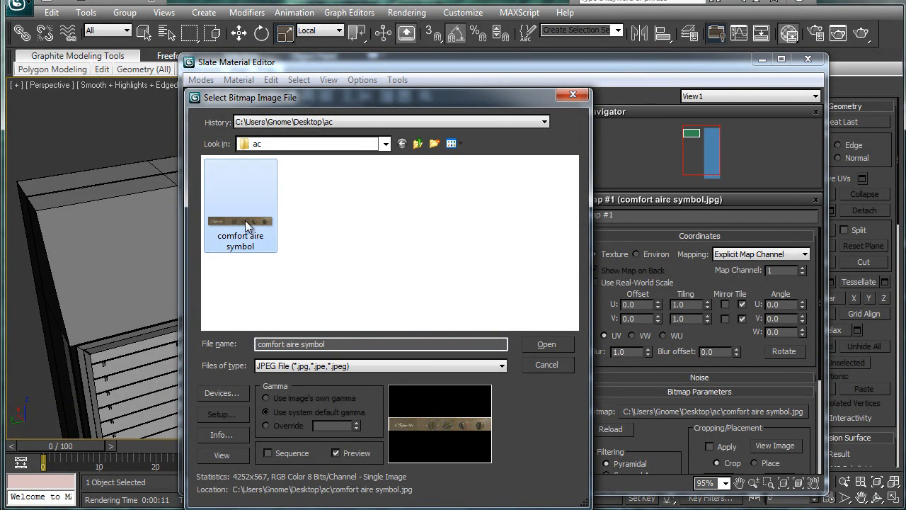
left_click(546, 344)
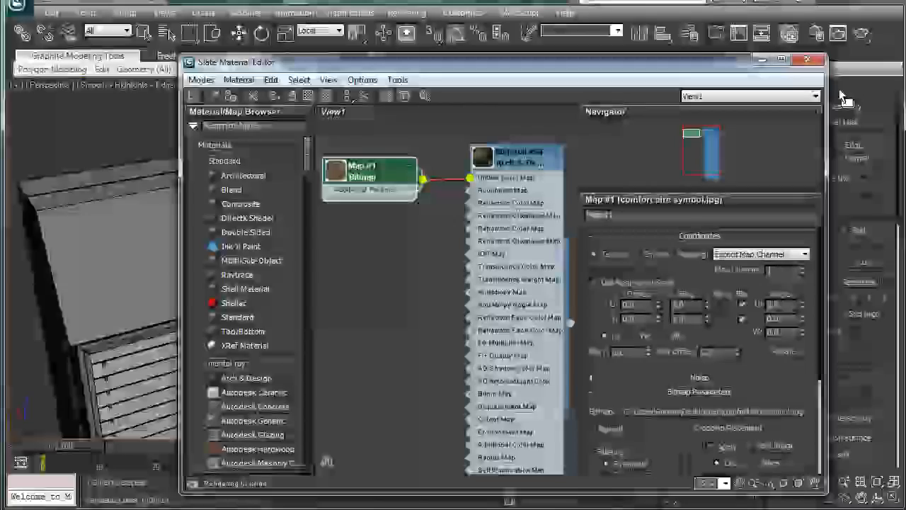
left_click(808, 60)
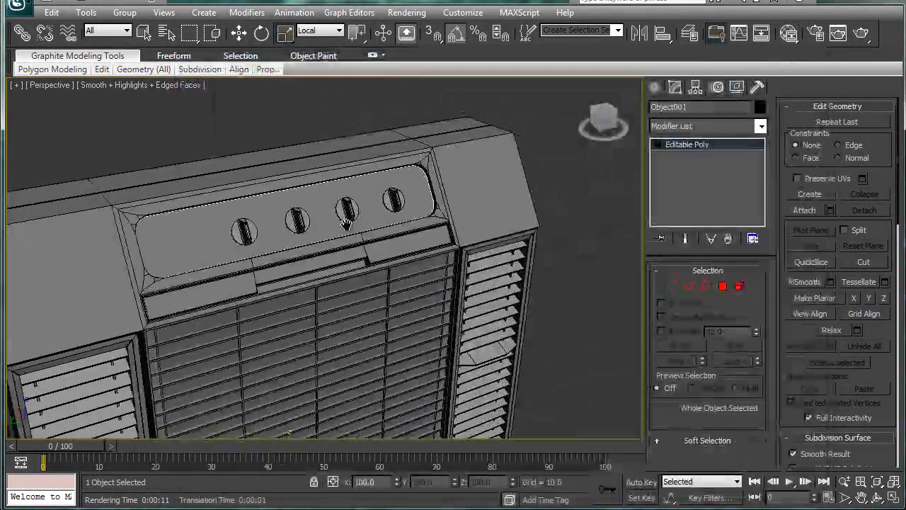
Step: Unwrap the panel face and display Map #1 (comfort aire symbol.jpg) behind its UVs
left_click(759, 126)
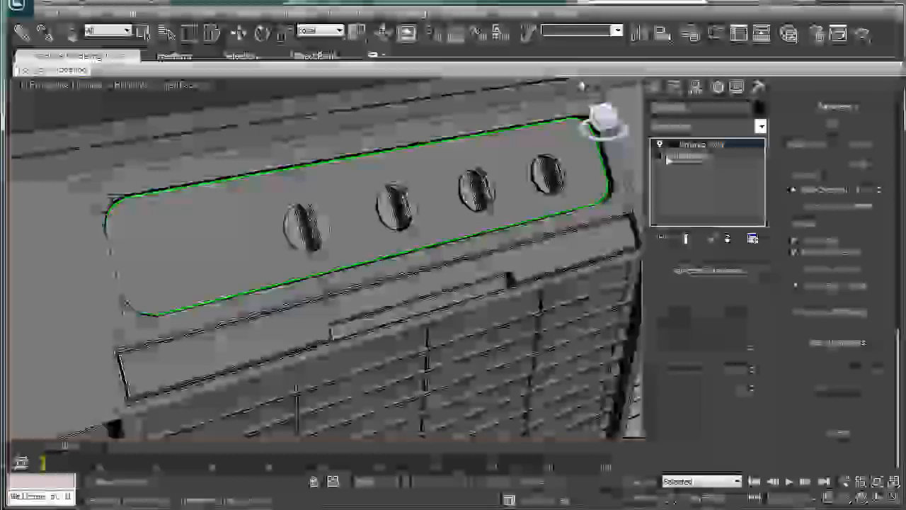
left_click(695, 178)
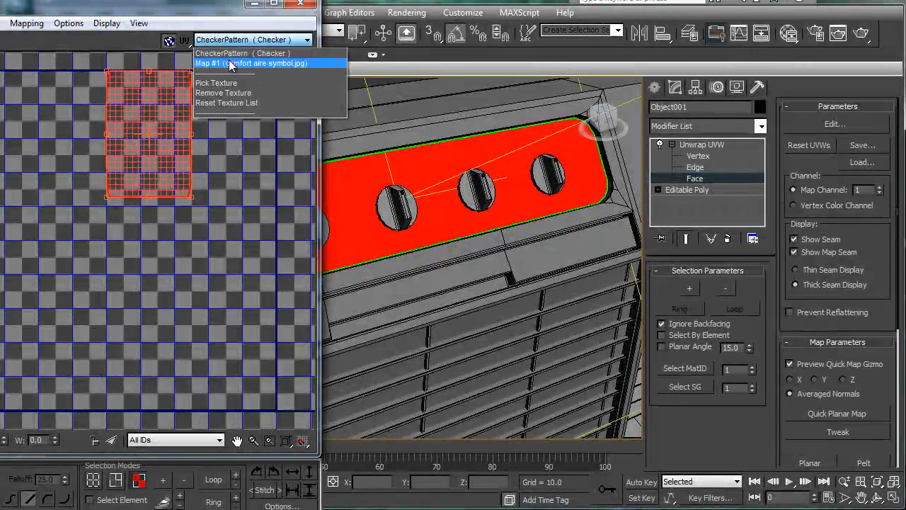
left_click(251, 63)
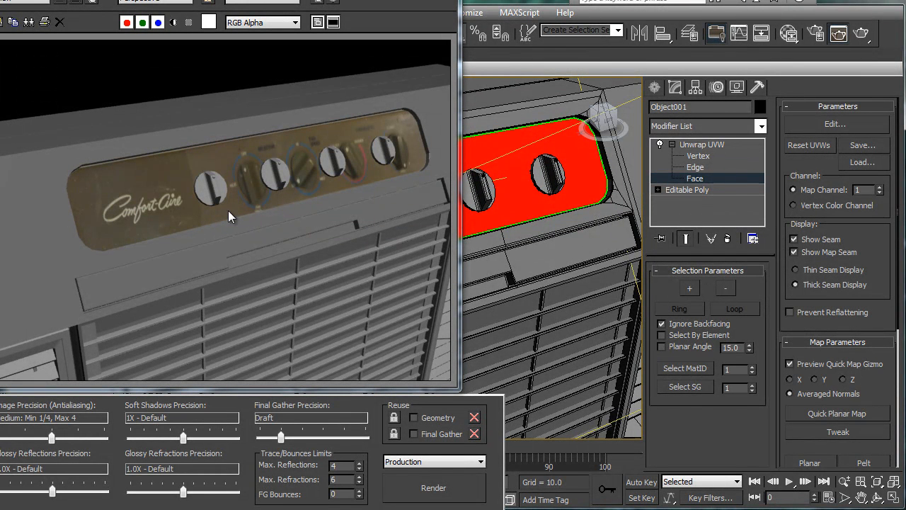
mouse_move(398, 156)
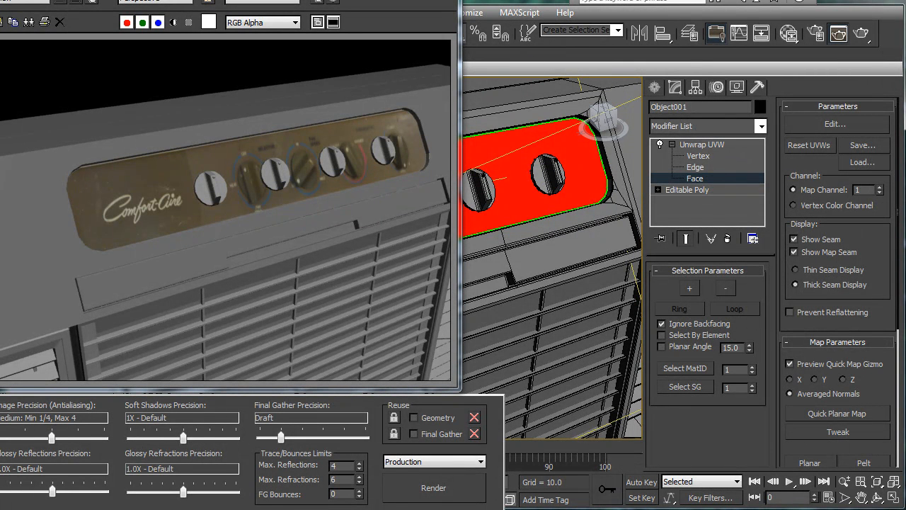
Step: Render the scene from Render Setup to preview the Comfort-Aire label on the panel
left_click(433, 487)
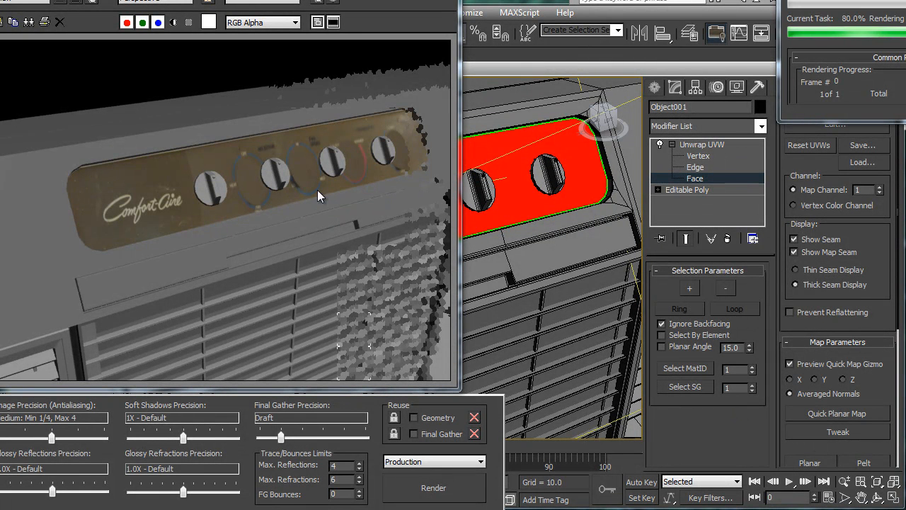
mouse_move(241, 177)
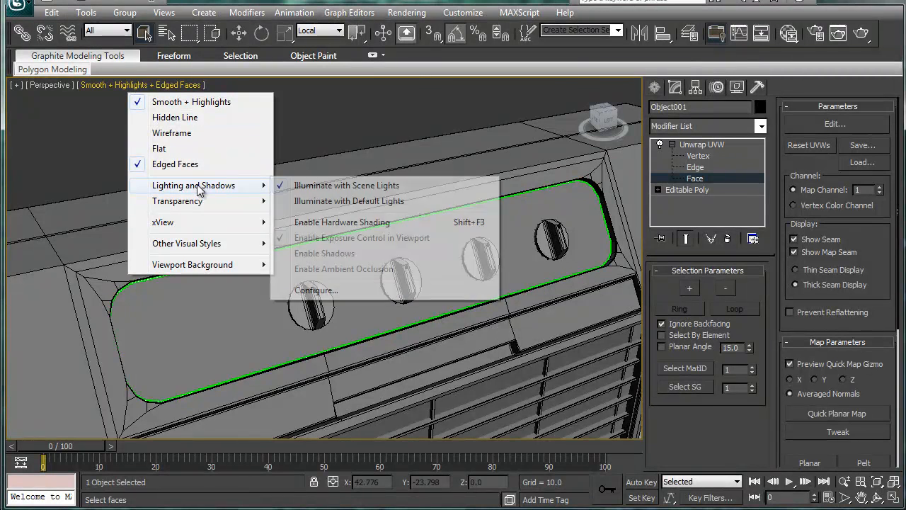
mouse_move(346, 221)
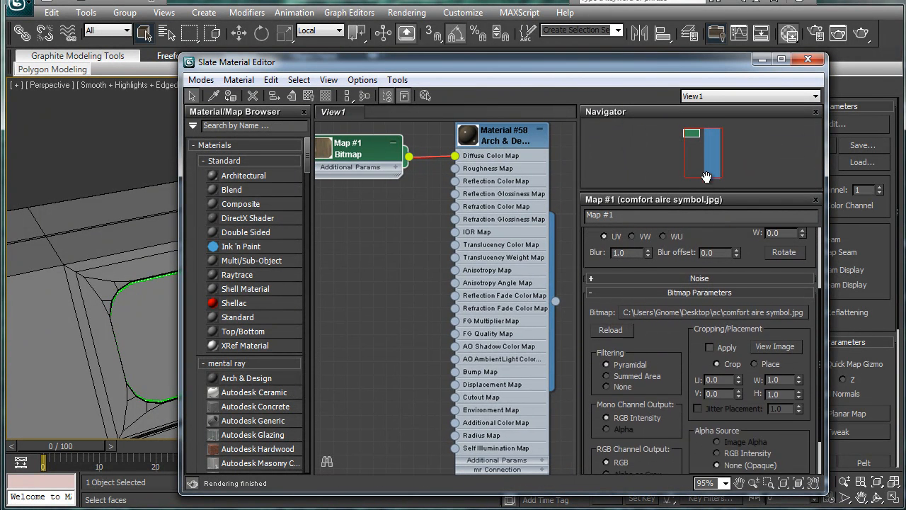
Step: Reopen the Slate Material Editor and view Material #58's Arch & Design parameters
left_click(698, 292)
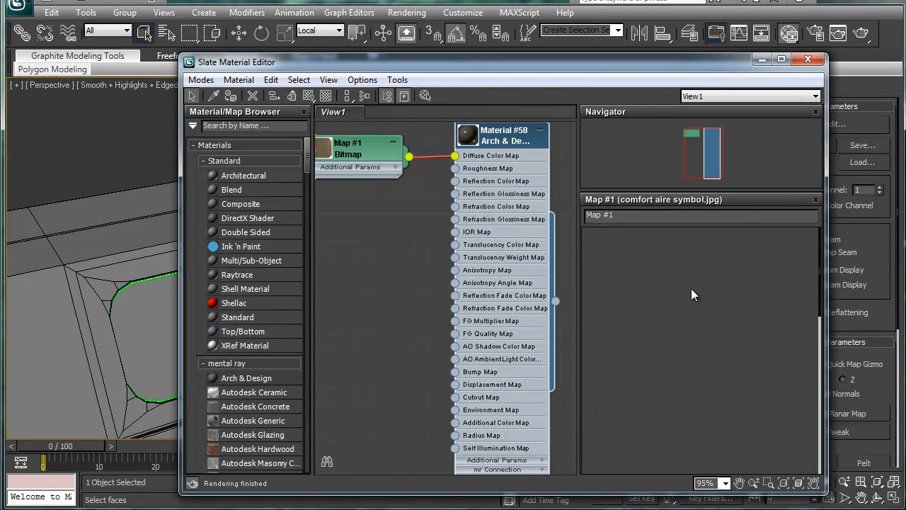
left_click(502, 135)
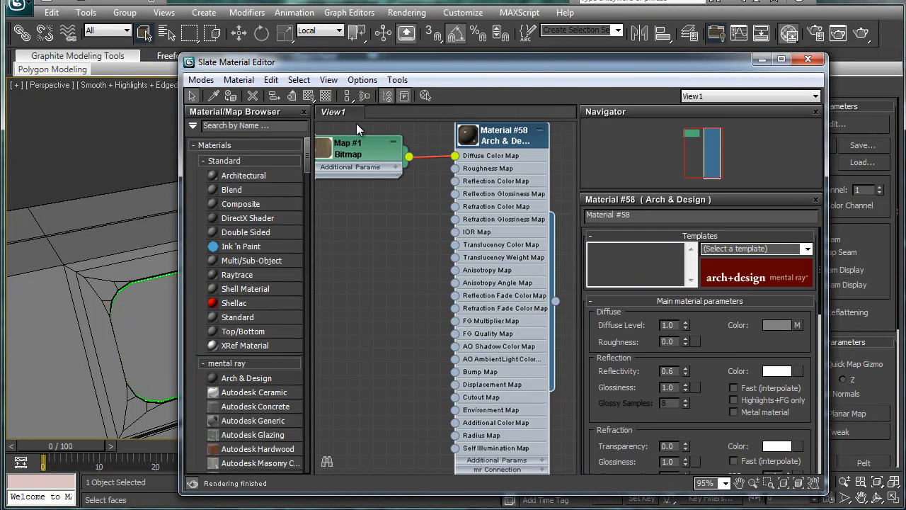
mouse_move(308, 96)
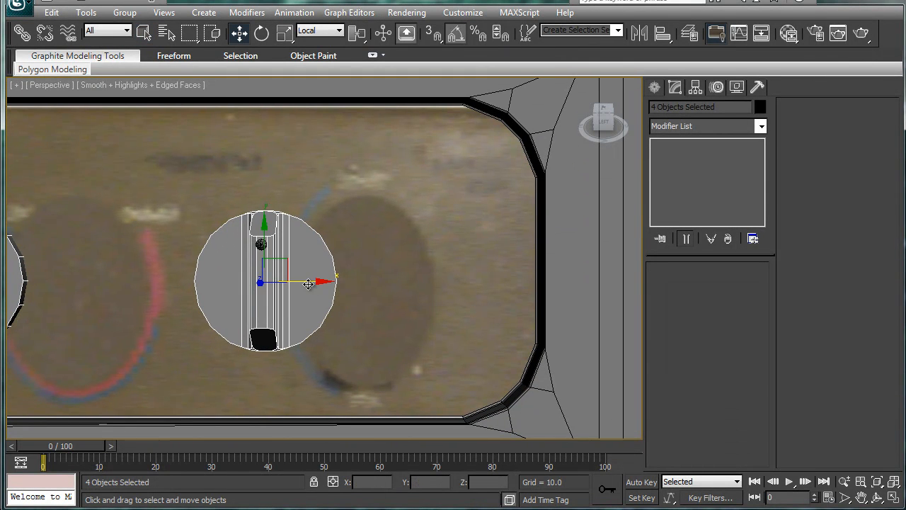
Step: Move the four selected knob cylinders sideways onto the printed dials of the panel texture
left_click_drag(308, 283, 403, 283)
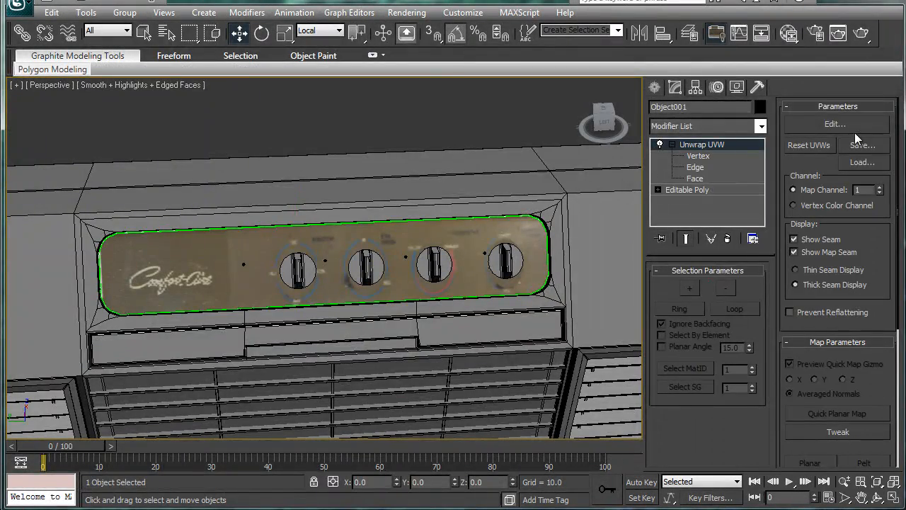
Step: Scale the panel's UV vertices over the label texture in Edit UVWs, then close the window
left_click(835, 124)
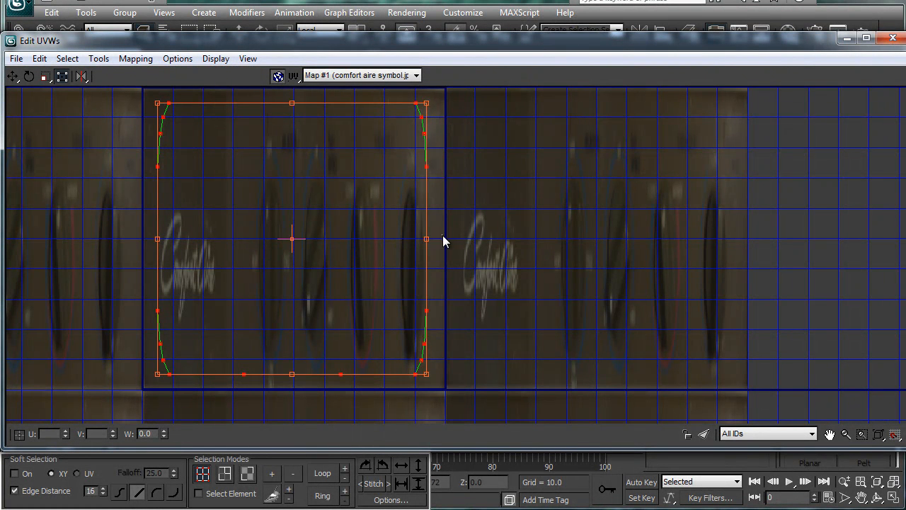
mouse_move(433, 124)
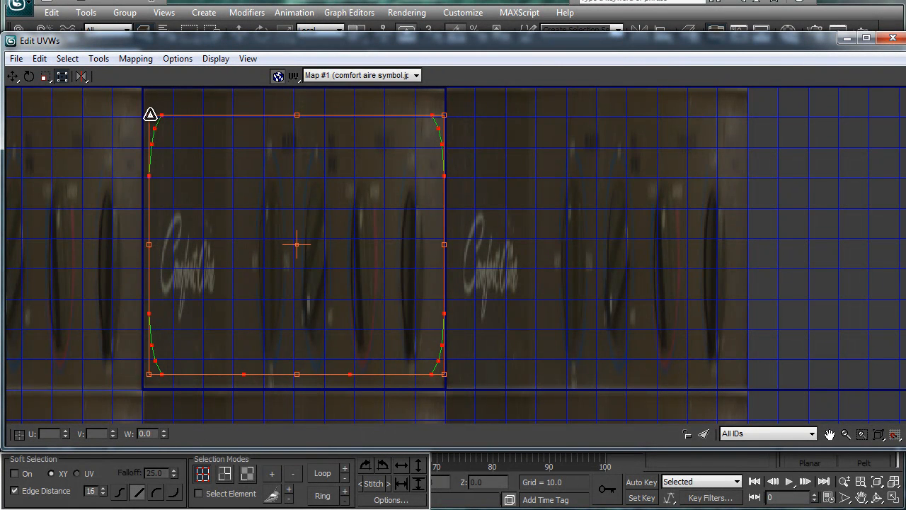
left_click(891, 41)
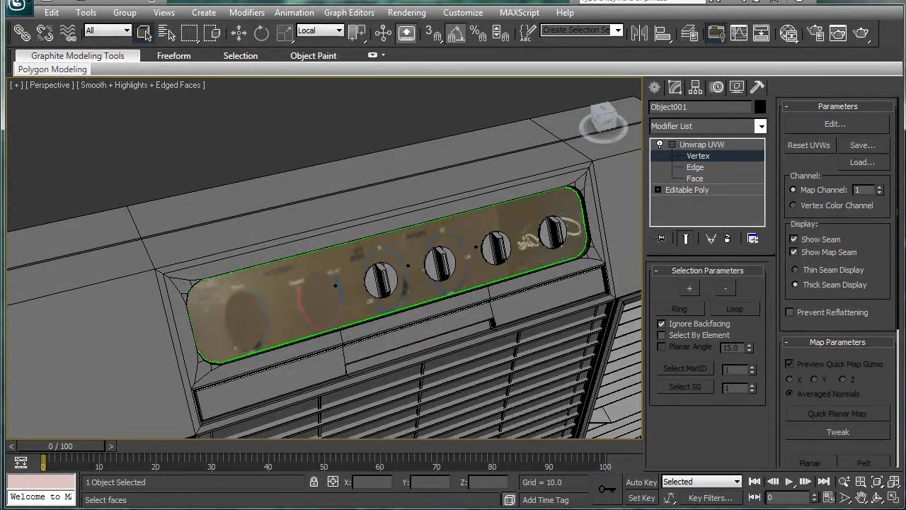
Step: Check the logo and dial alignment, then reopen the Edit UVWs window from Unwrap UVW
left_click(834, 123)
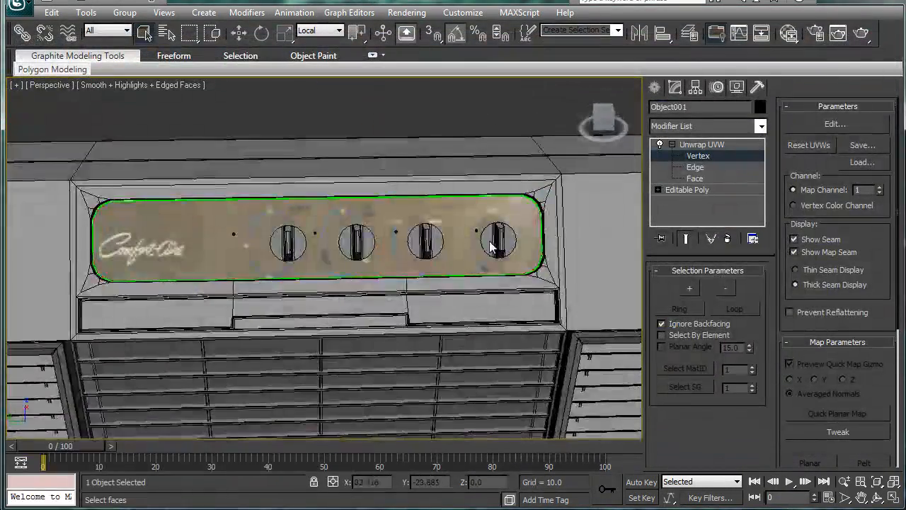
left_click(834, 123)
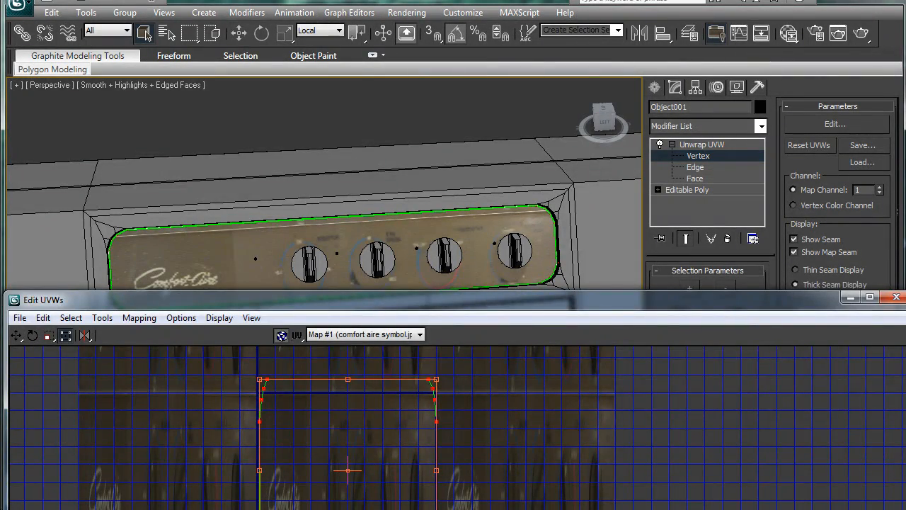
Step: Shift knobs Cylinder004 and Cylinder002 along X onto their printed dial rings
left_click(894, 298)
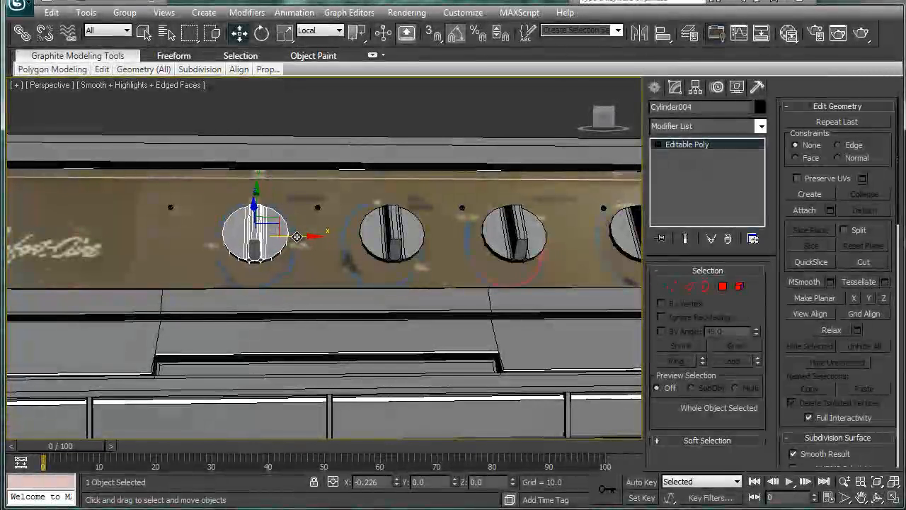
left_click(390, 234)
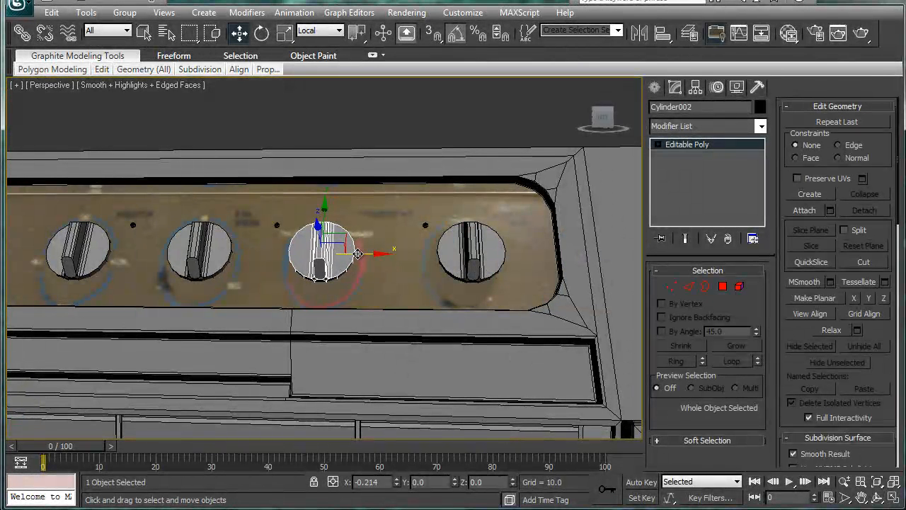
left_click(470, 255)
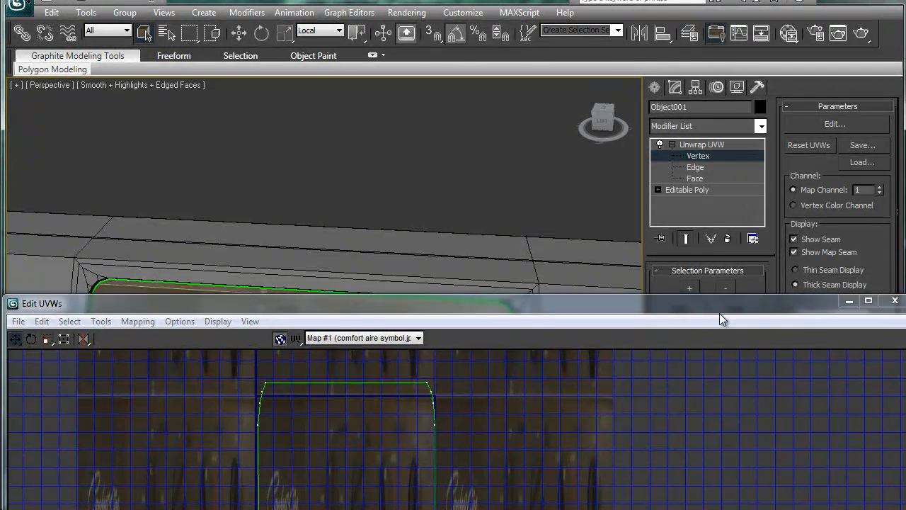
left_click(695, 179)
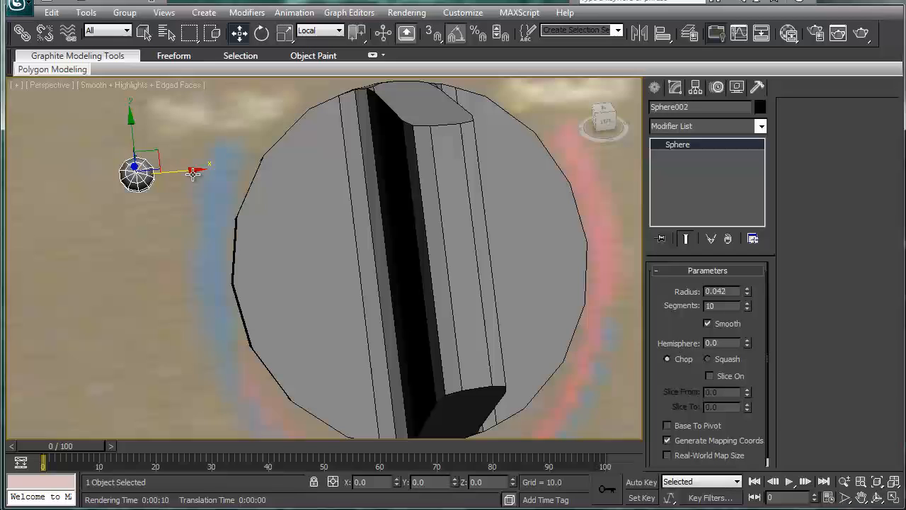
Step: Move the 0.042-radius Sphere002 beside the knob on the panel
left_click_drag(137, 174, 453, 146)
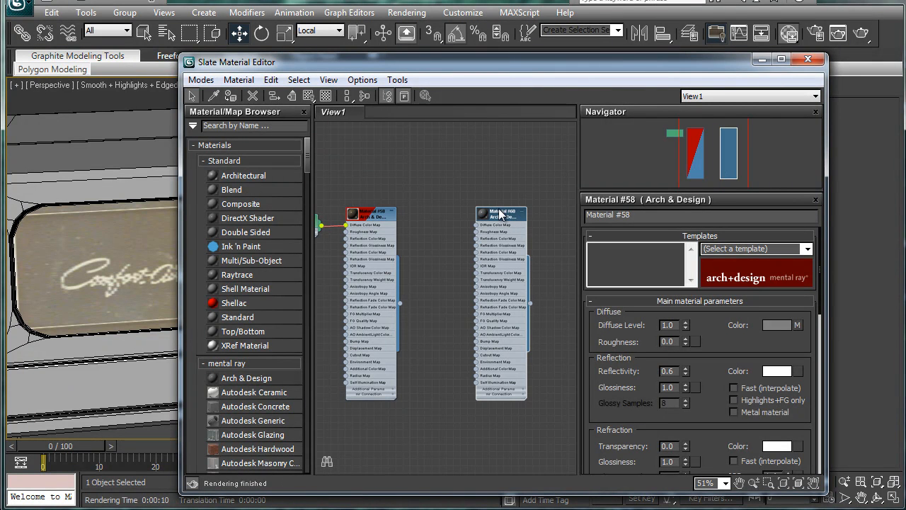
Step: Add Arch & Design Material #60 beside Material #58 and give it a near-white diffuse colour
left_click_drag(501, 212, 472, 205)
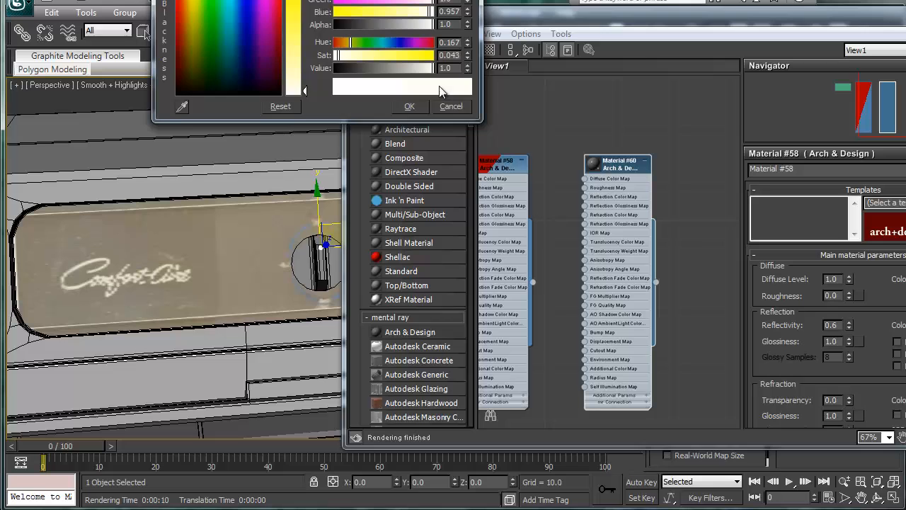
left_click(409, 105)
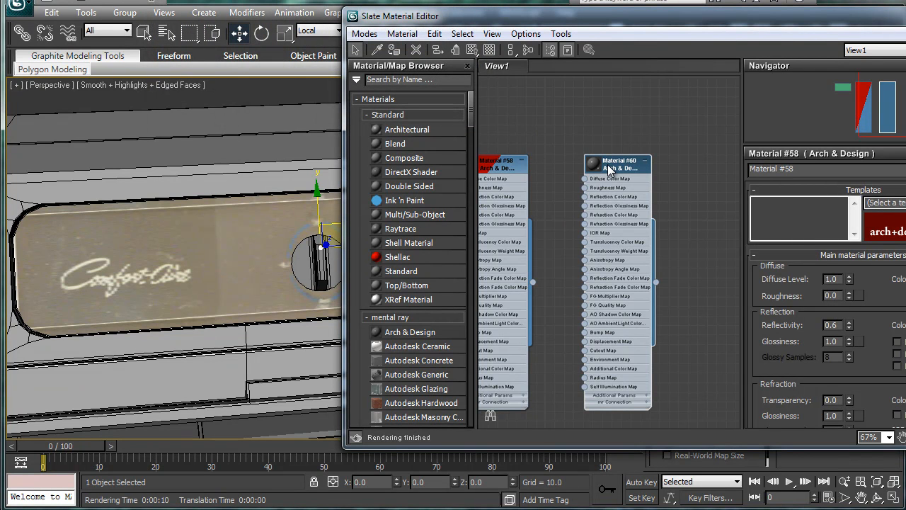
left_click(617, 163)
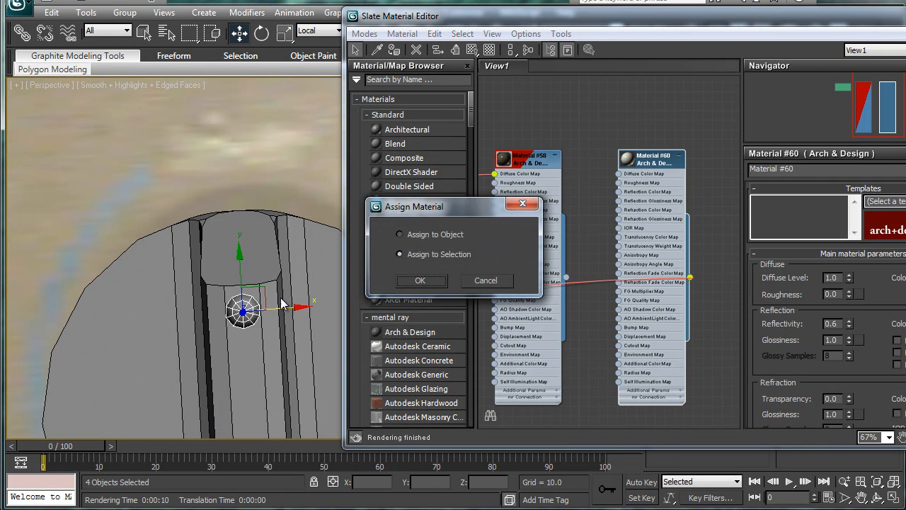
Step: Assign Material #60 to the four selected sensor spheres
left_click(419, 281)
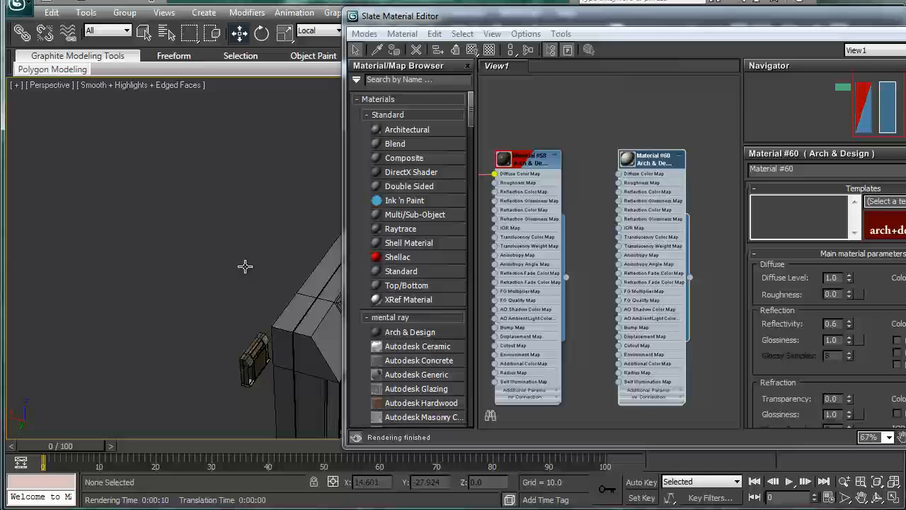
left_click(259, 361)
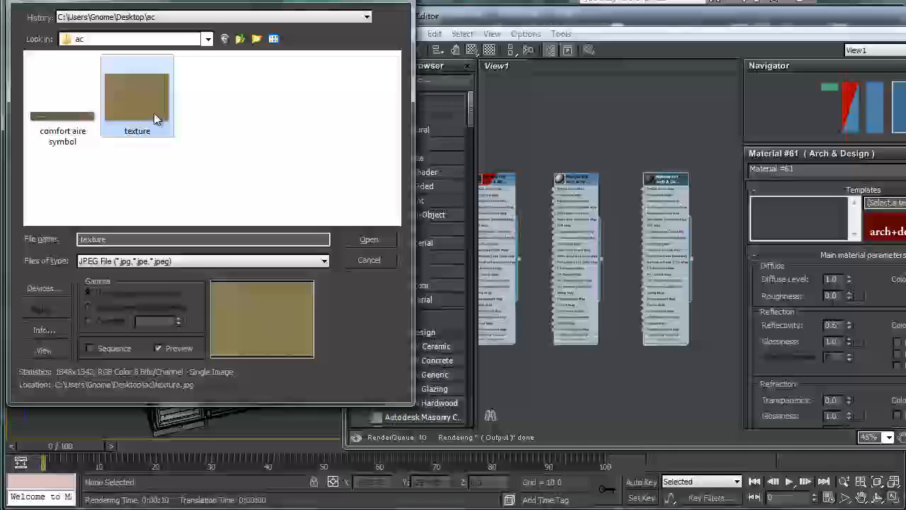
Step: Pick texture.jpg as the bitmap for Material #61
left_click(368, 239)
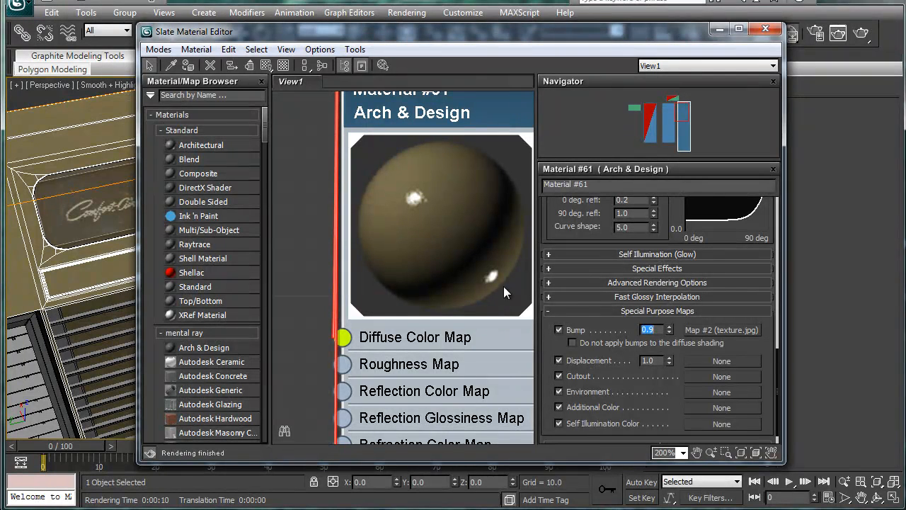
Step: Set Material #61's bump amount to 2.0 and close the Slate Material Editor
left_click(665, 327)
type("2")
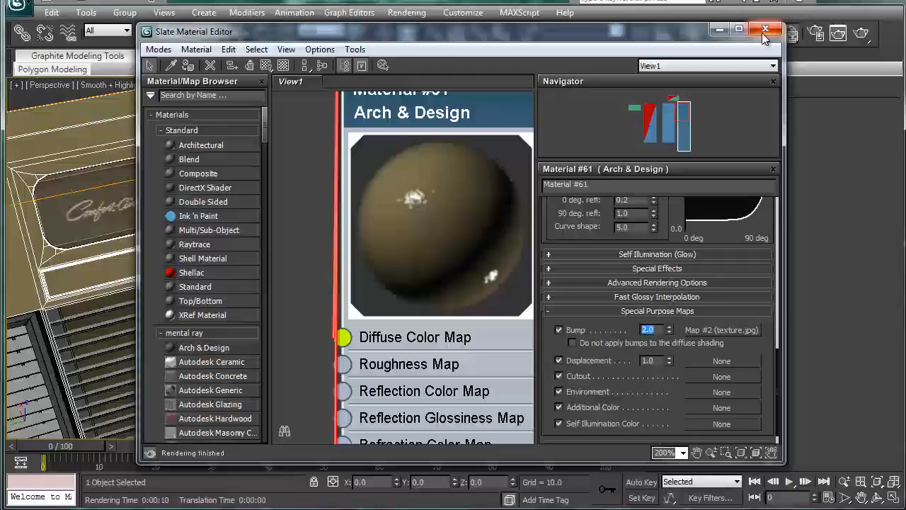
left_click(765, 29)
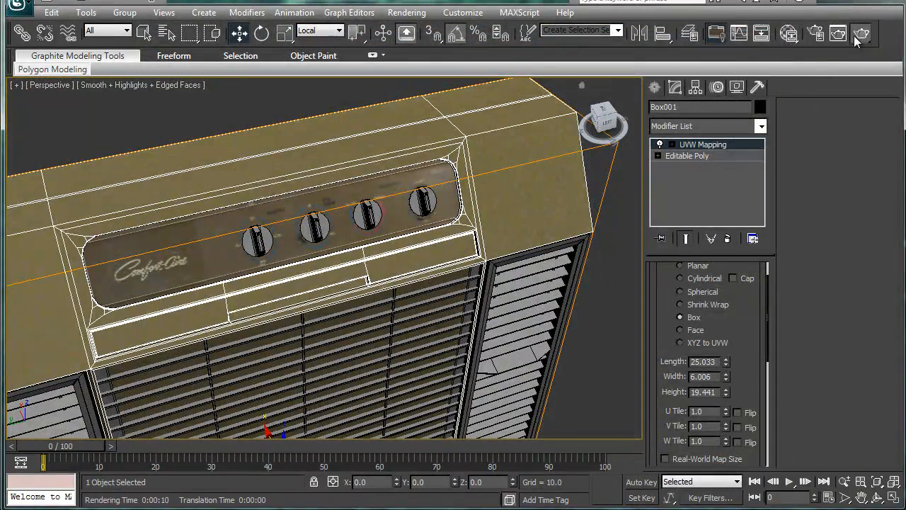
Step: Render the scene, then set Material #61 reflectivity 0.2 and glossiness 0.5
left_click(861, 33)
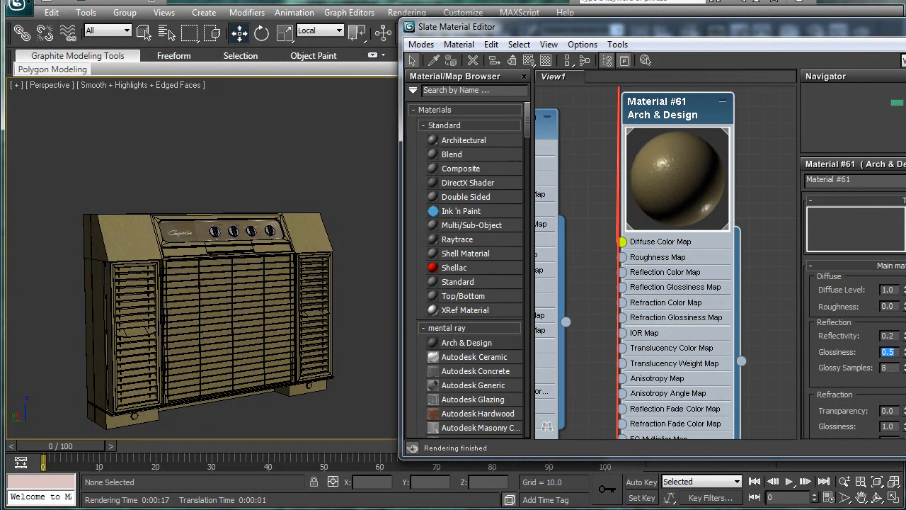
scroll("down", 3)
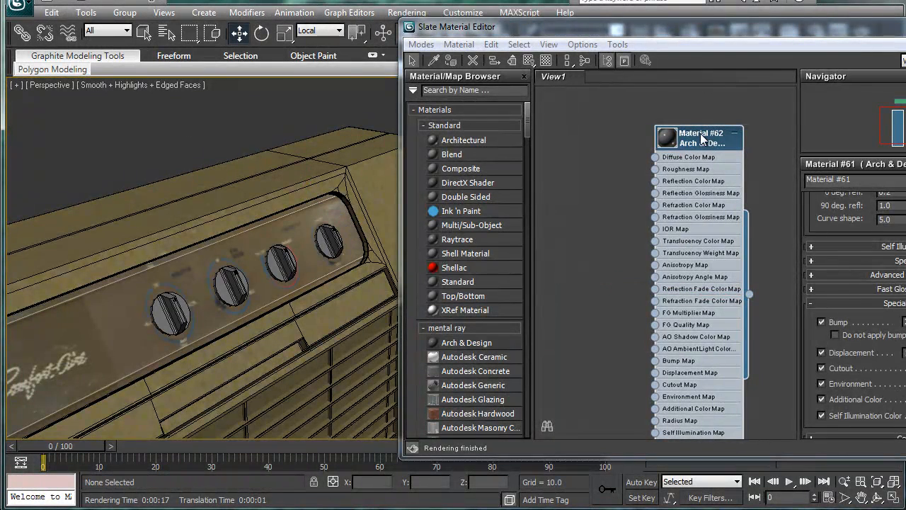
Step: Give Material #62 a brown diffuse colour desaturated to about 0.22
left_click(698, 137)
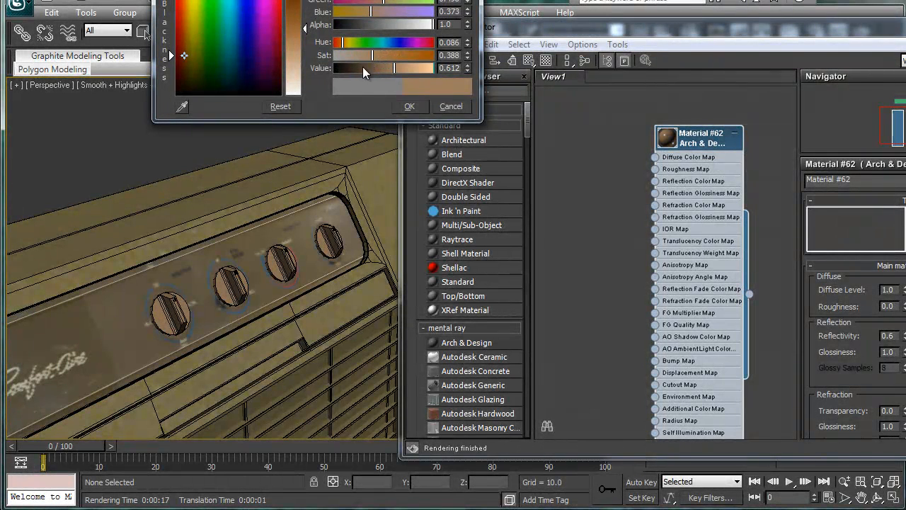
left_click_drag(382, 55, 361, 55)
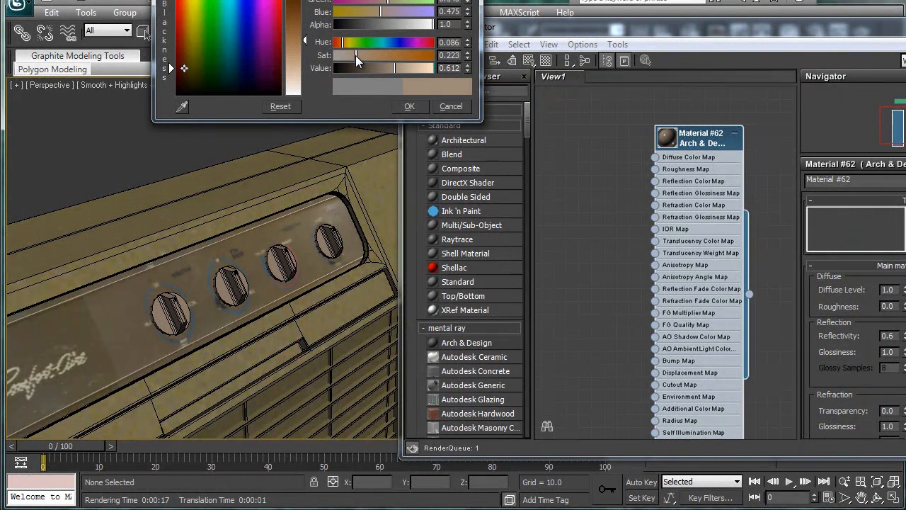
left_click(409, 107)
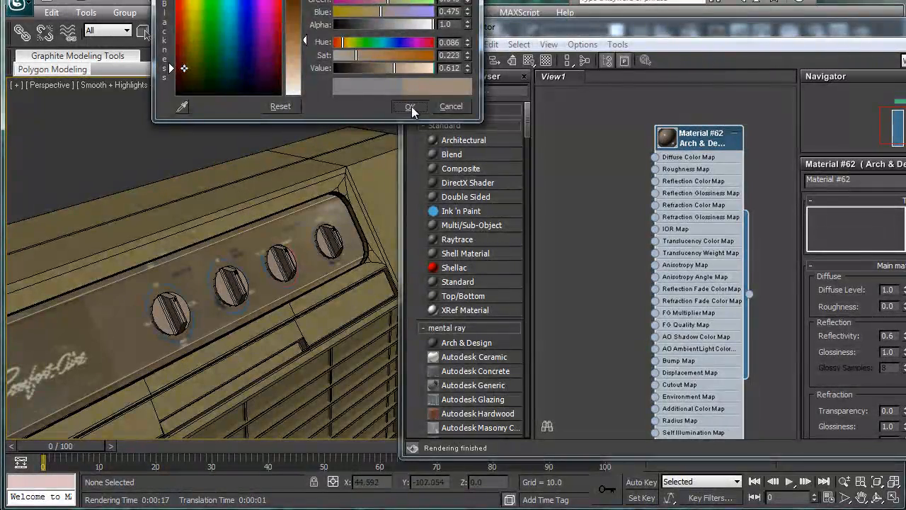
left_click(409, 105)
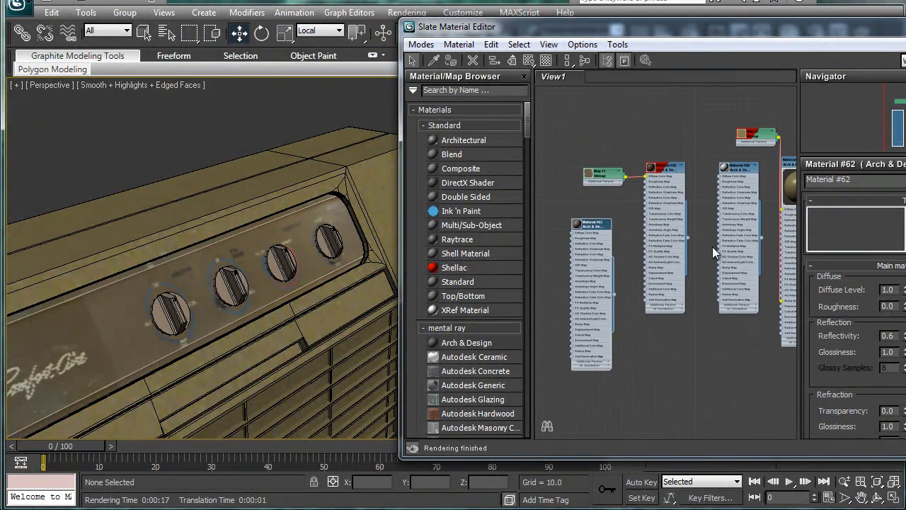